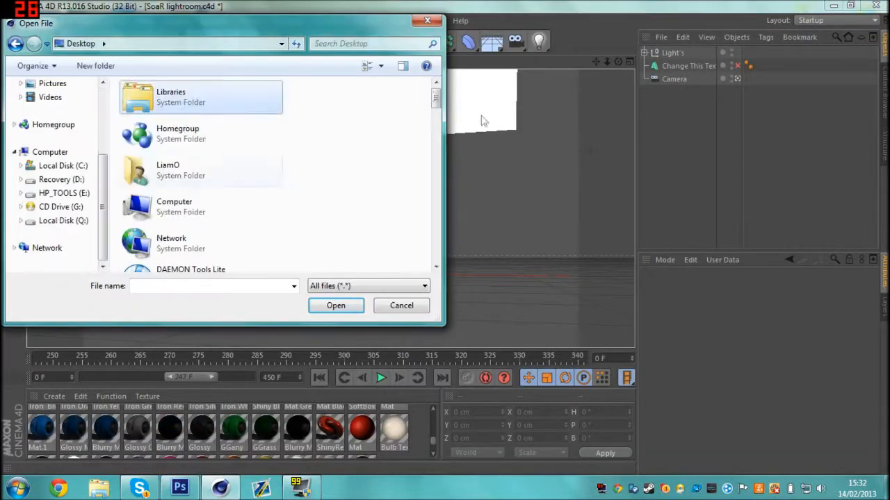
Run NitroBlast Fracture on the Extrude NURBS logo and add a Random effector to the Fracture object.
click(400, 305)
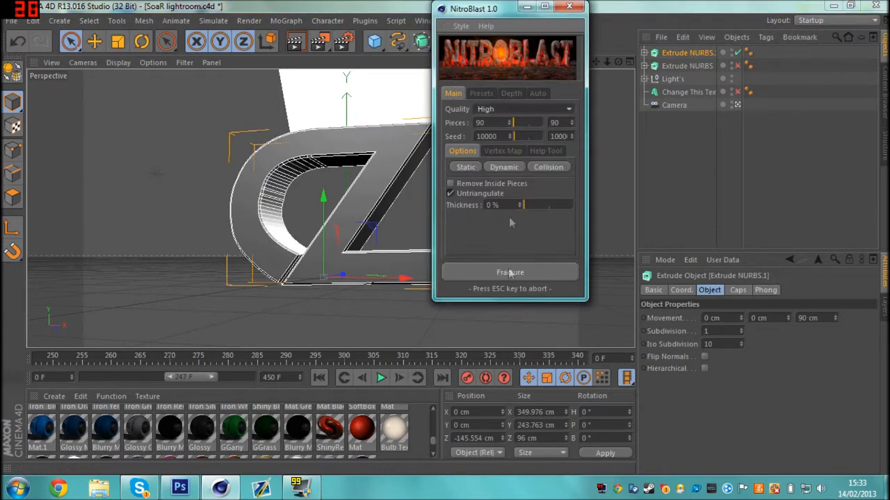
click(509, 271)
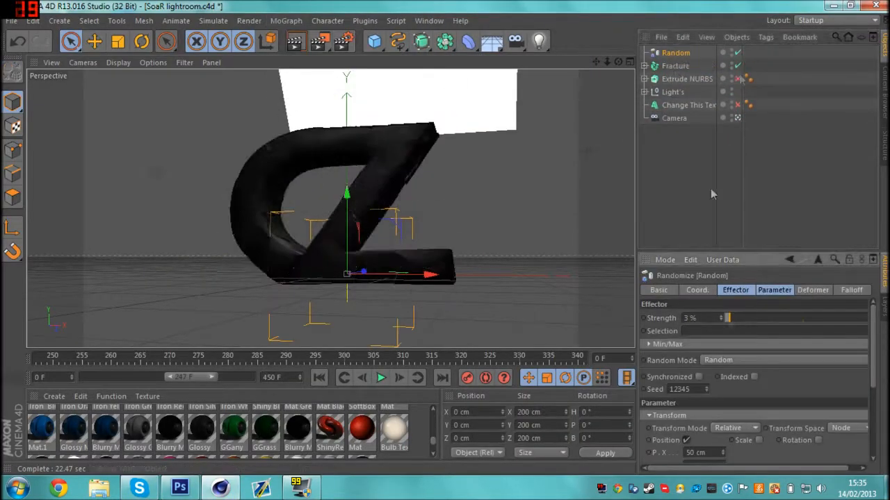
Drop red and black materials from the Material Manager onto individual Piece objects.
click(687, 78)
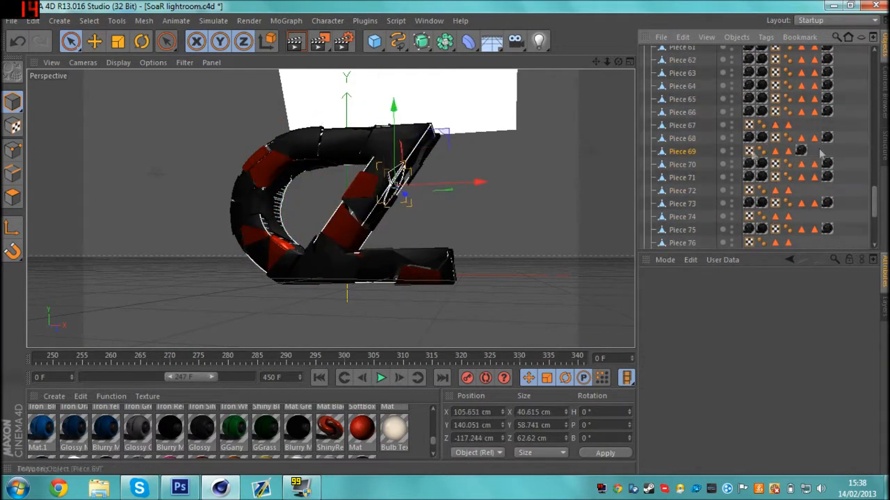
click(681, 203)
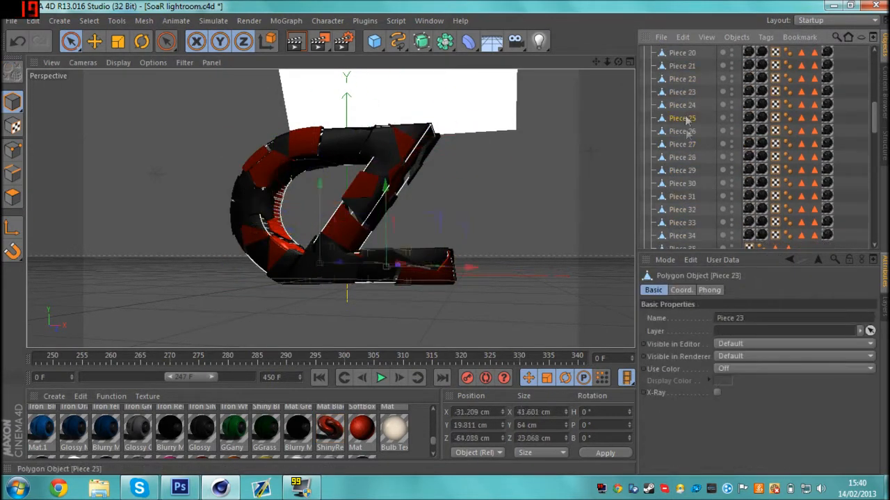
click(679, 222)
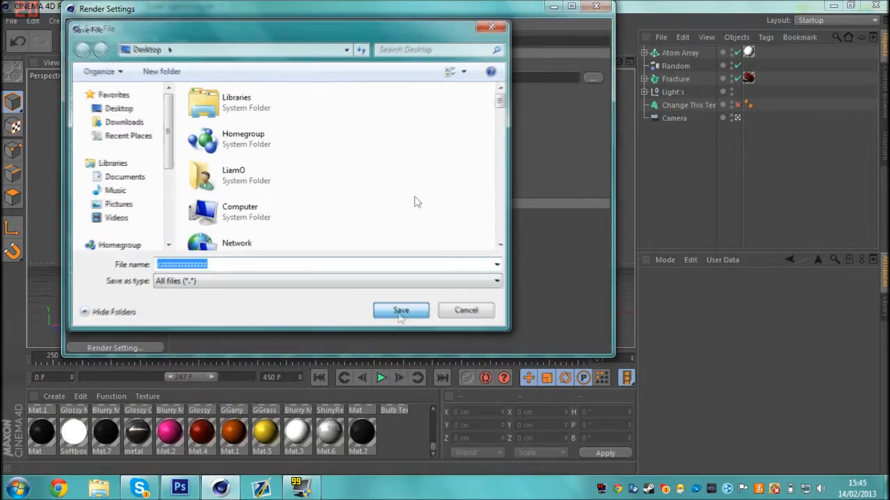
Save the 1280x720 render from the Picture Viewer as an image for Photoshop.
click(400, 310)
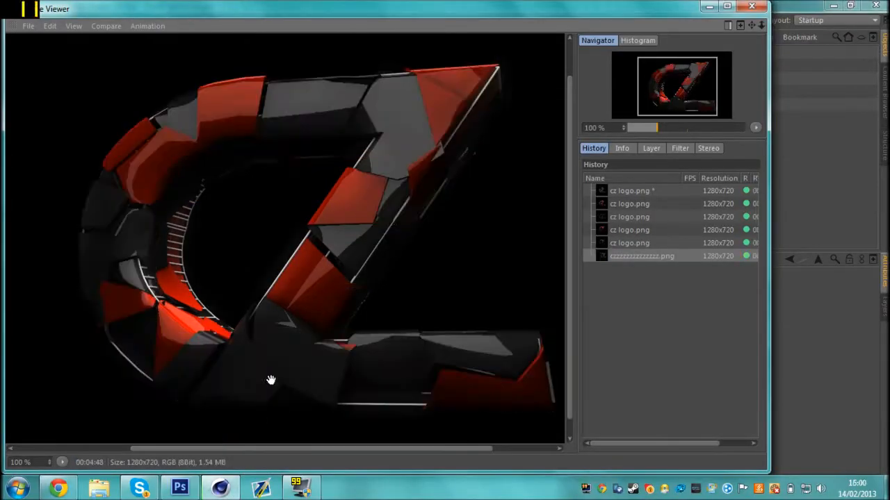
click(179, 487)
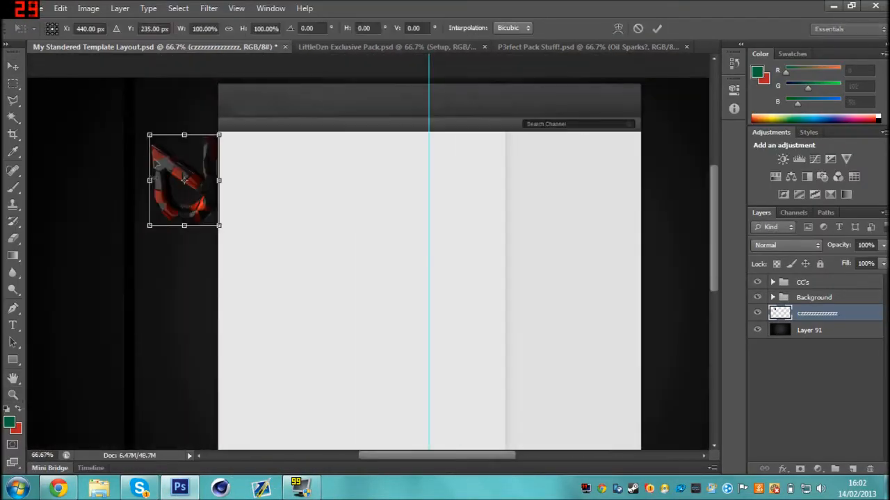
Place the logo PNG at the banner's left side and duplicate the layer with Ctrl+J.
click(209, 8)
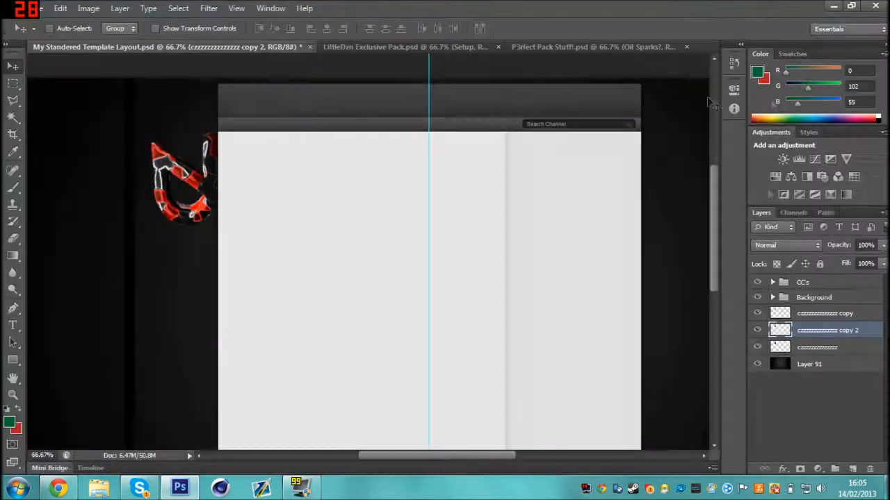
click(208, 9)
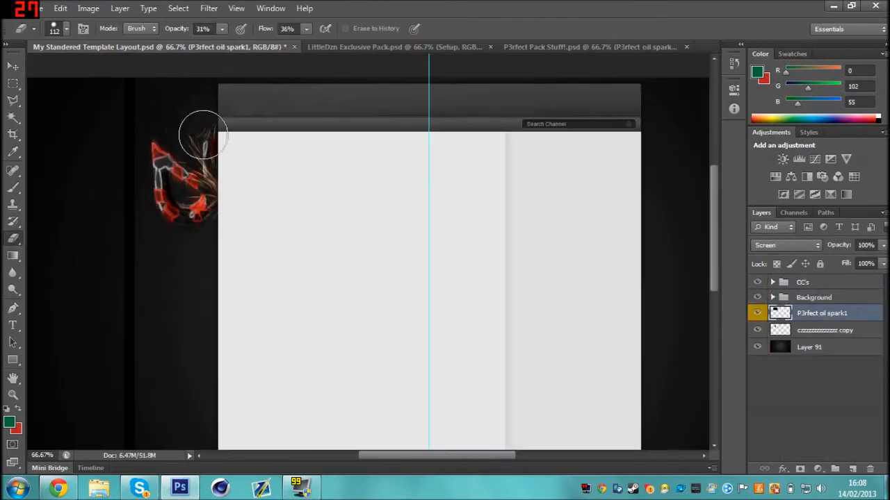
Lay spark images from the sparks pack over the logo in Screen mode, duplicating and soft-erasing the excess.
click(590, 48)
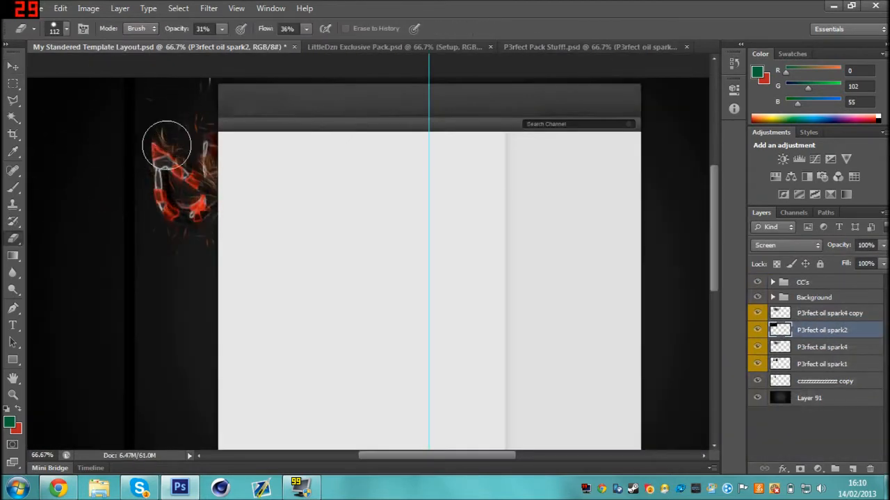
click(576, 47)
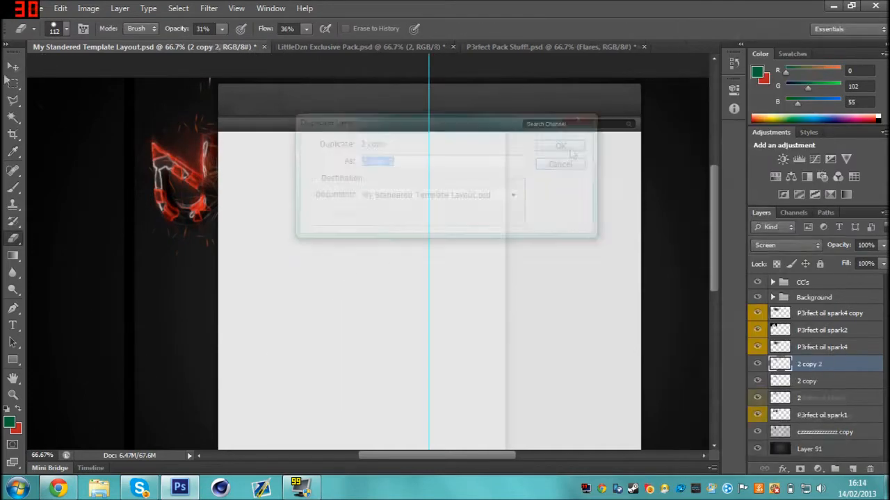
click(559, 146)
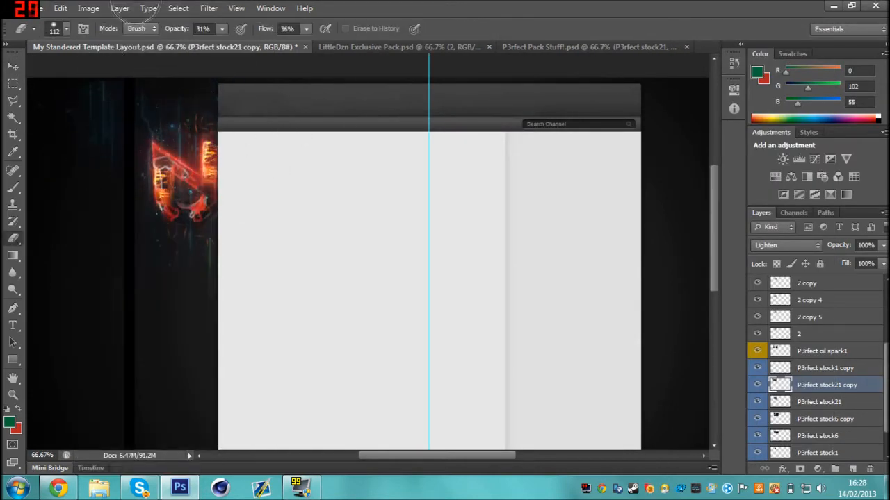
Blend stock fire images in Lighten and a texture layer in Overlay, erasing their hard edges.
click(605, 47)
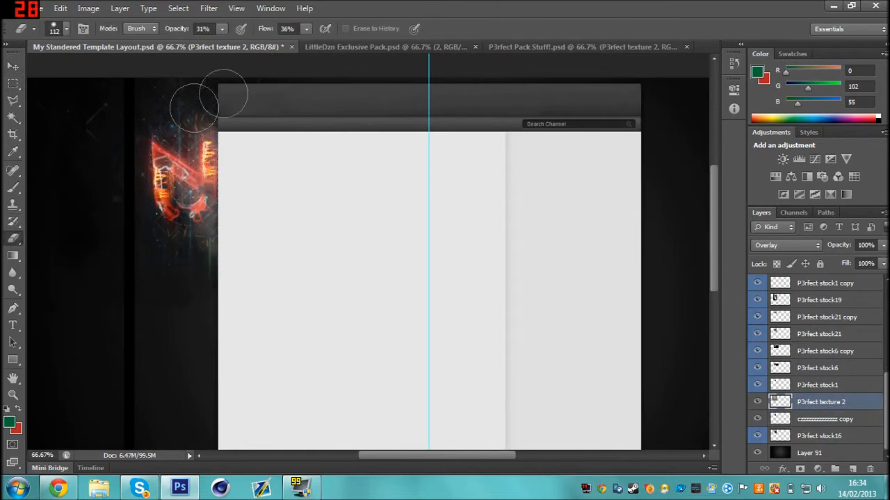
click(387, 47)
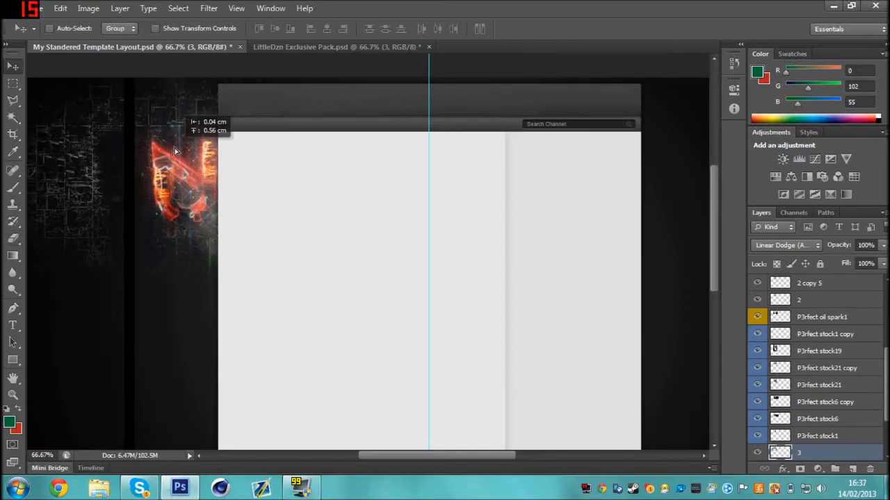
Blend a grid texture in Linear Dodge and insert the CC adjustment groups above the artwork.
click(334, 47)
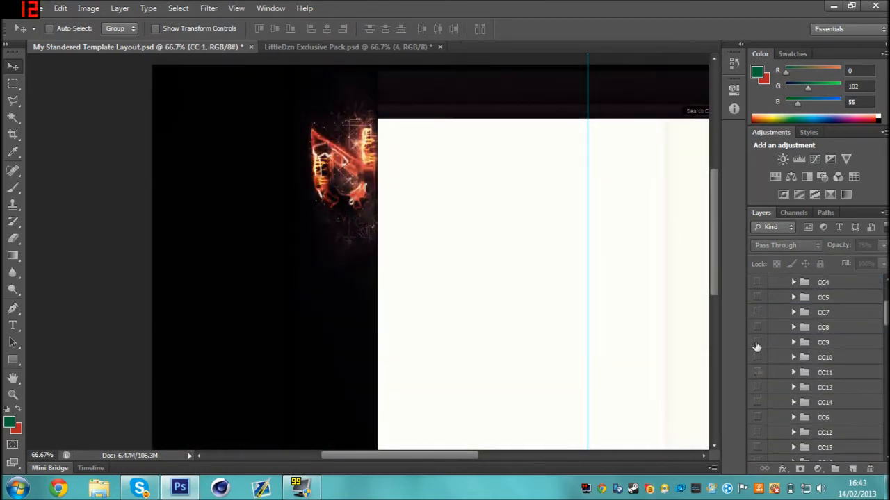
scroll(down, 3)
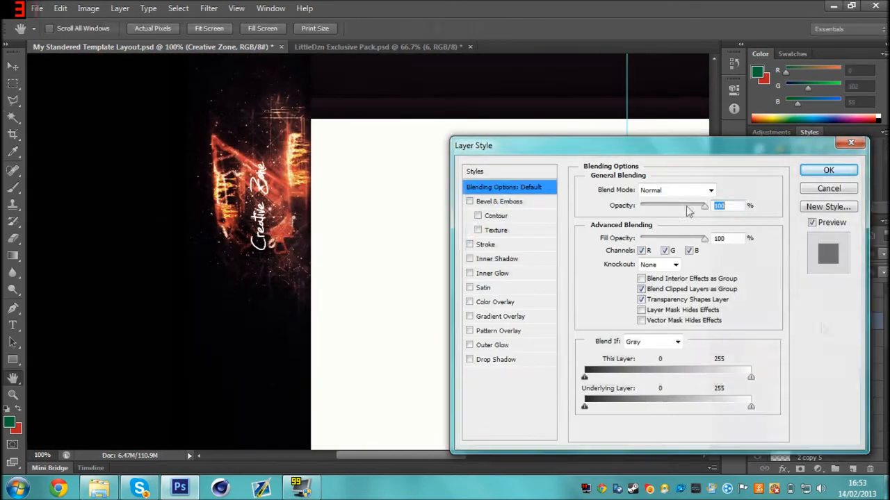
Enable Stroke, Inner Shadow, Satin, Gradient Overlay, Pattern Overlay and Outer Glow on the Creative Zone text layer.
click(498, 258)
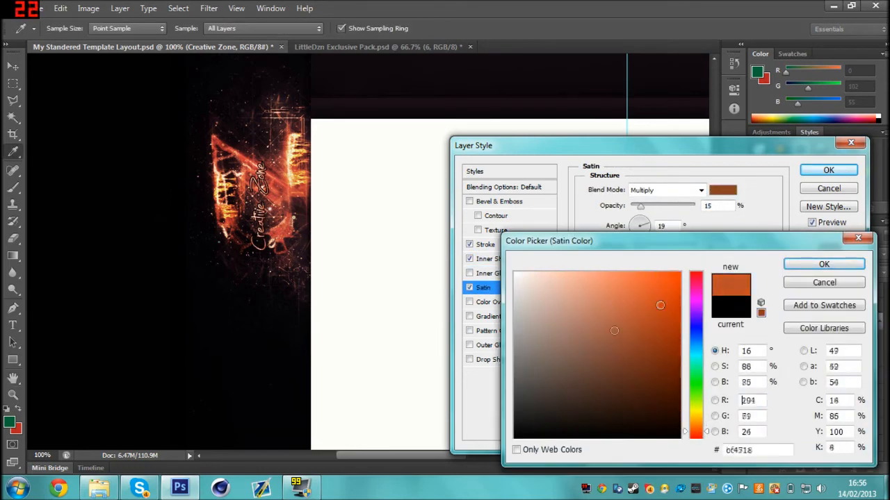
click(500, 317)
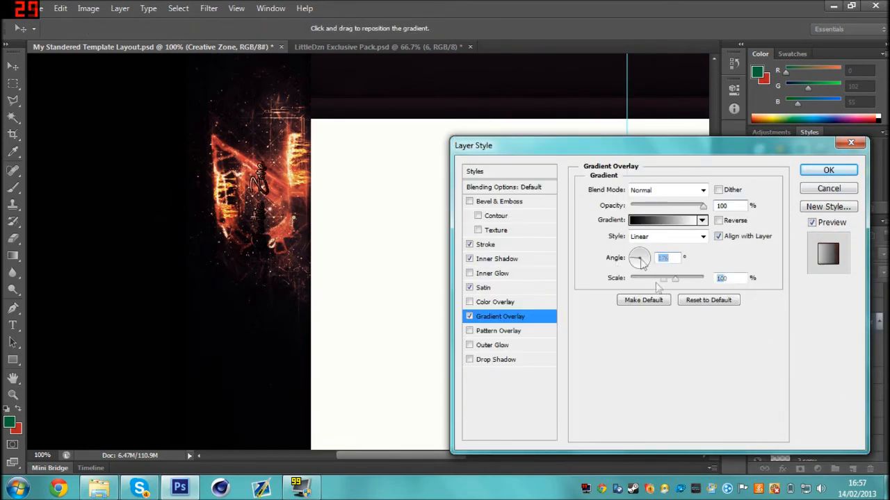
click(495, 345)
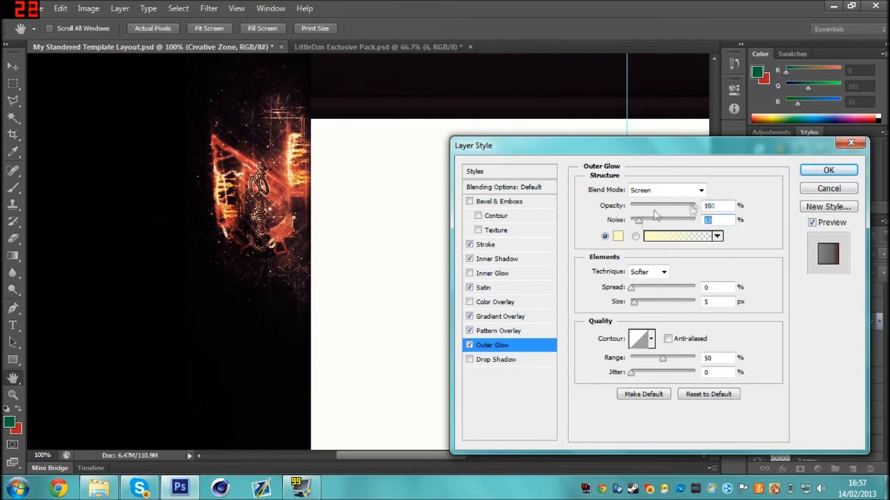